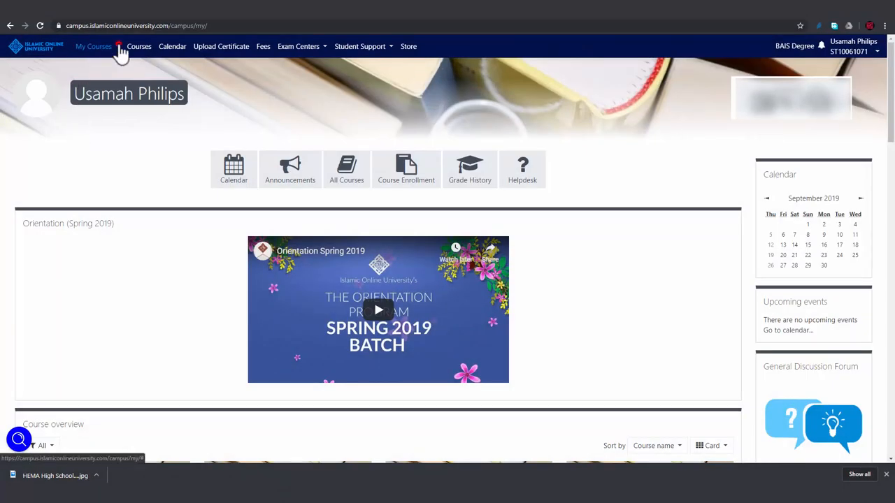
Step: Go to the Tajweed 101 course from the My Courses list
{"action": "left_click", "coordinate": [92, 46]}
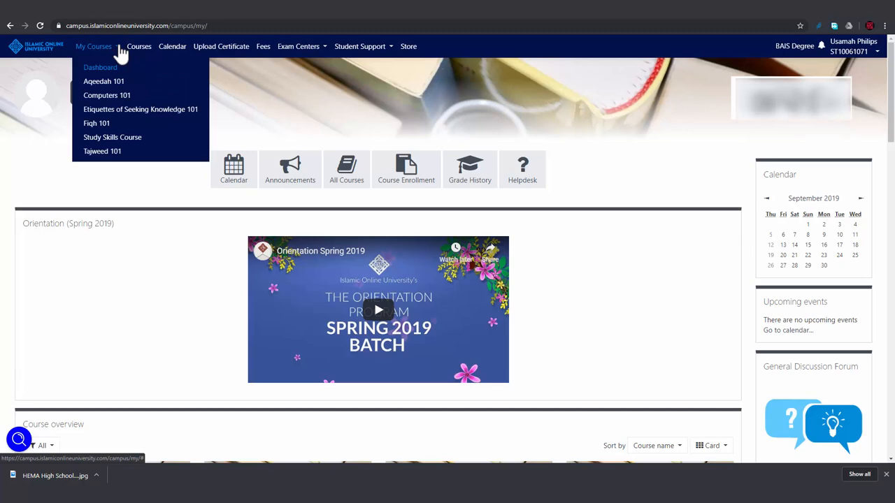
{"action": "mouse_move", "coordinate": [102, 156]}
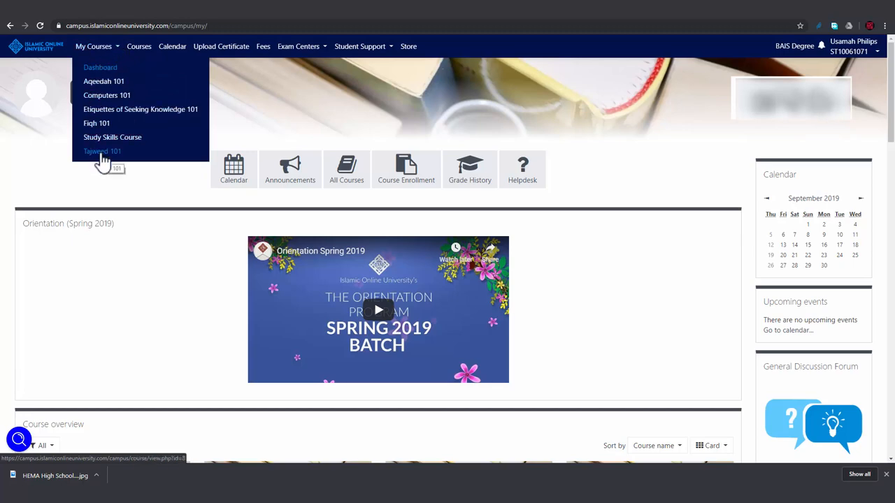
{"action": "left_click", "coordinate": [102, 151]}
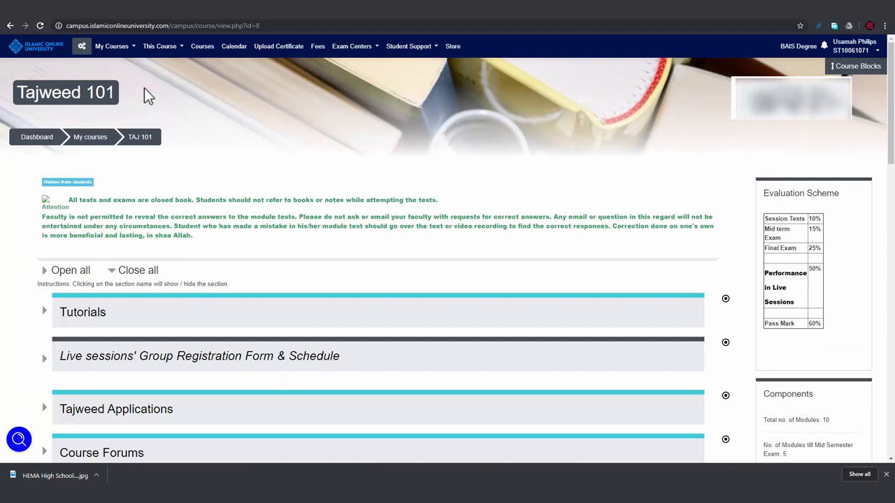
{"action": "mouse_move", "coordinate": [222, 92]}
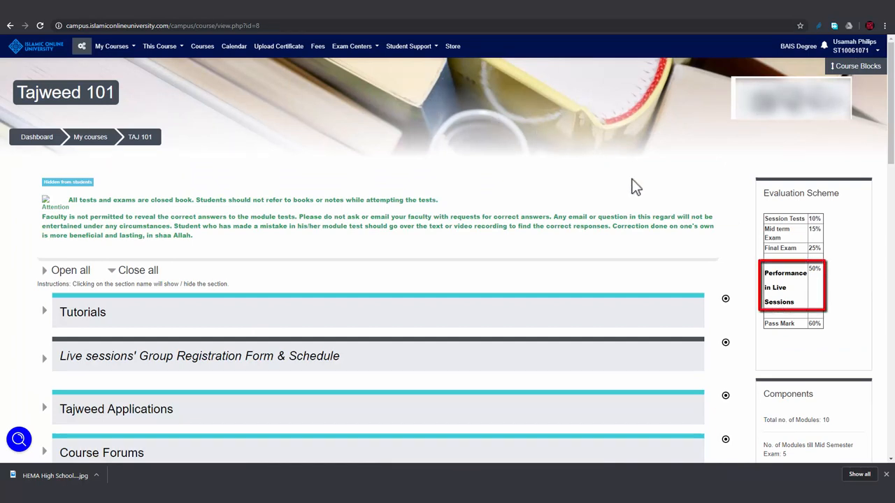
{"action": "mouse_move", "coordinate": [744, 279]}
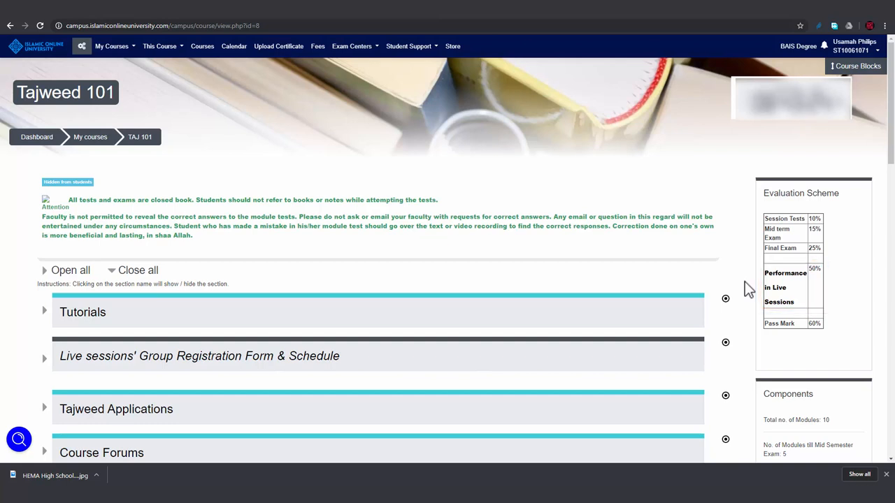
{"action": "mouse_move", "coordinate": [397, 273]}
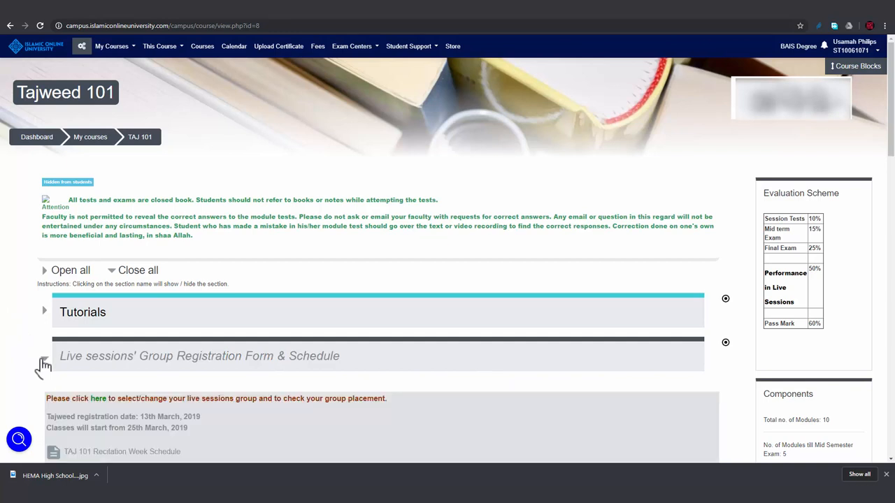
Step: Expand the live sessions group registration section and follow its 'here' link to the schedule
{"action": "left_click", "coordinate": [45, 357]}
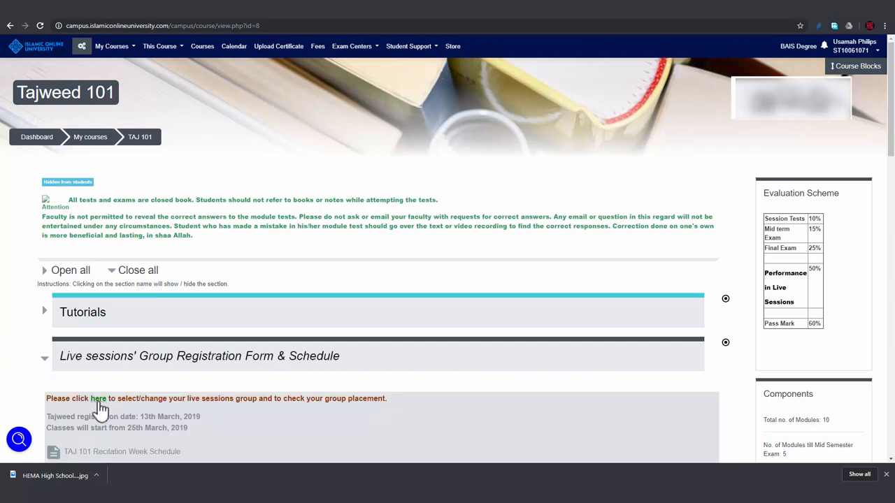
{"action": "mouse_move", "coordinate": [101, 405]}
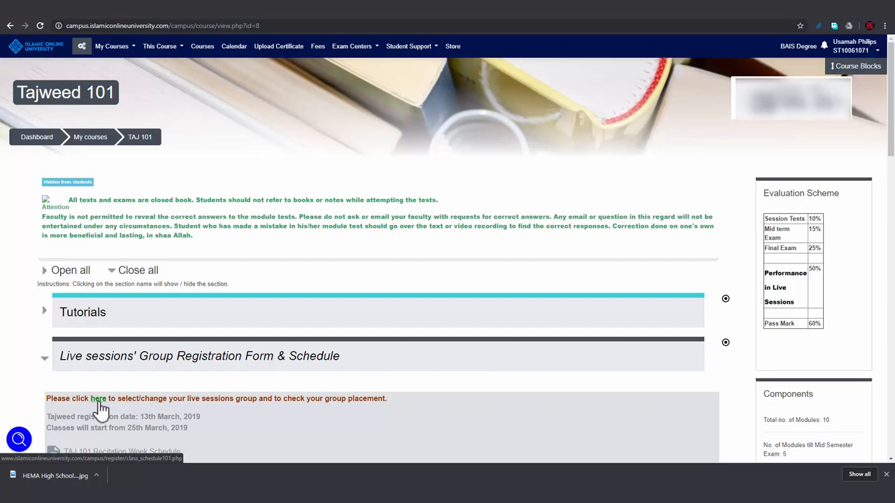
{"action": "left_click", "coordinate": [98, 398]}
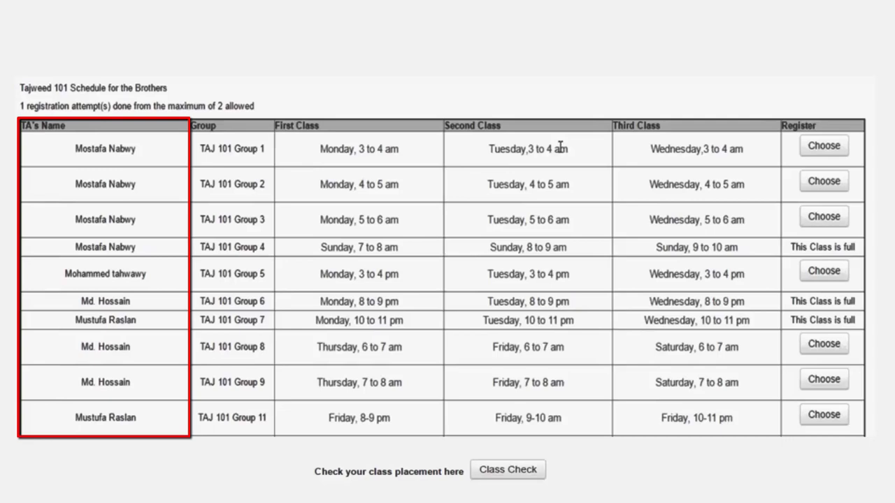
{"action": "left_click", "coordinate": [233, 126]}
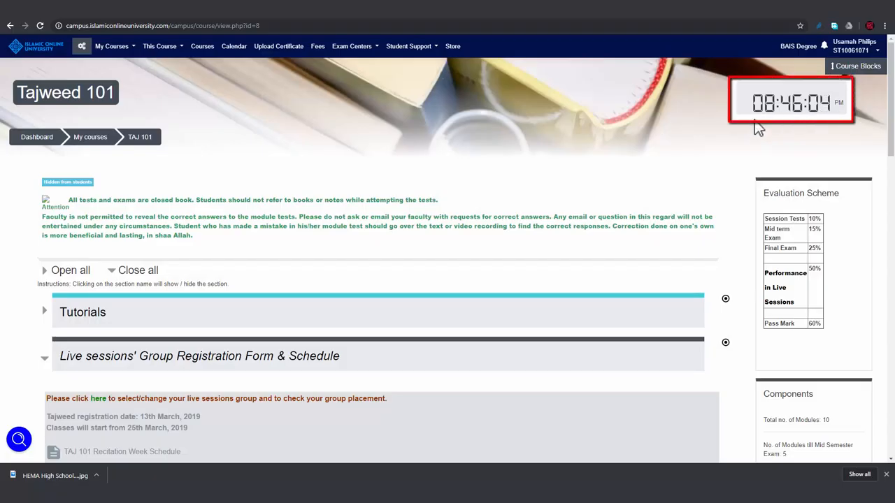
{"action": "mouse_move", "coordinate": [749, 131]}
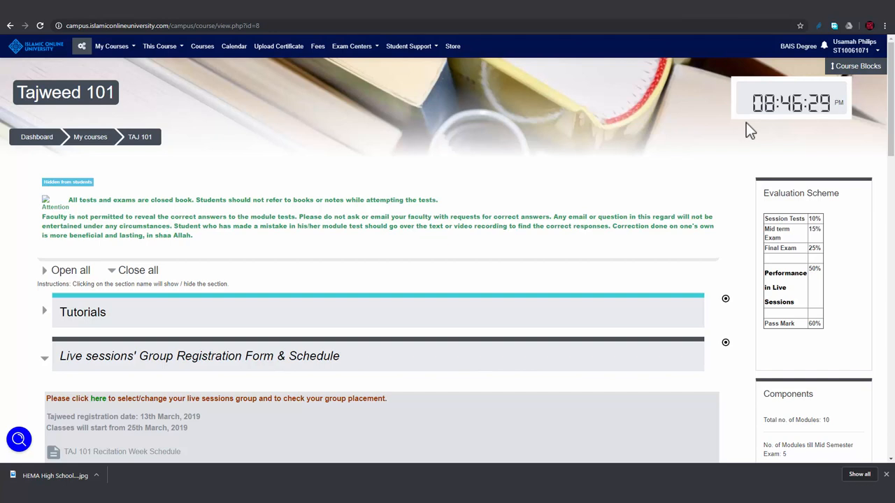
{"action": "mouse_move", "coordinate": [801, 128]}
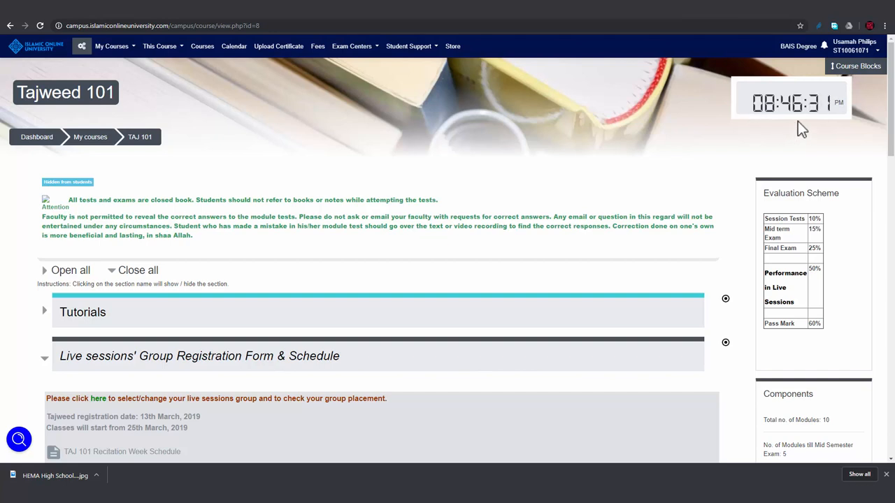
{"action": "mouse_move", "coordinate": [735, 134]}
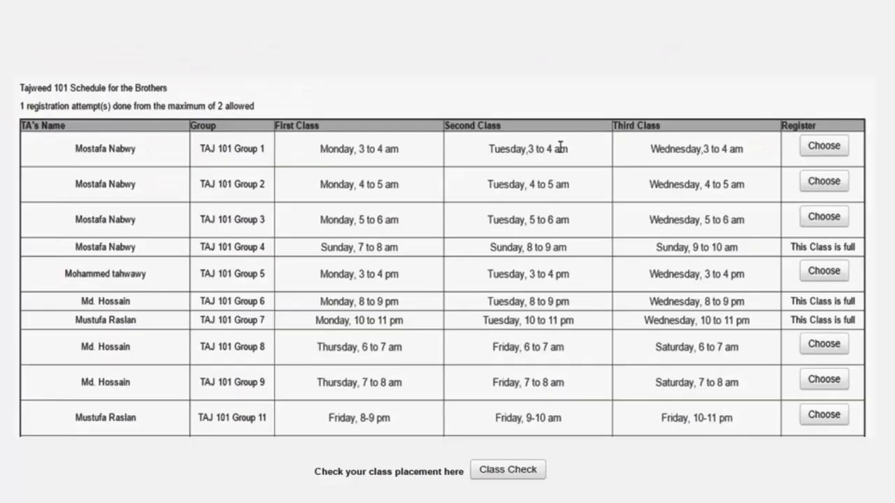
{"action": "left_click", "coordinate": [527, 418]}
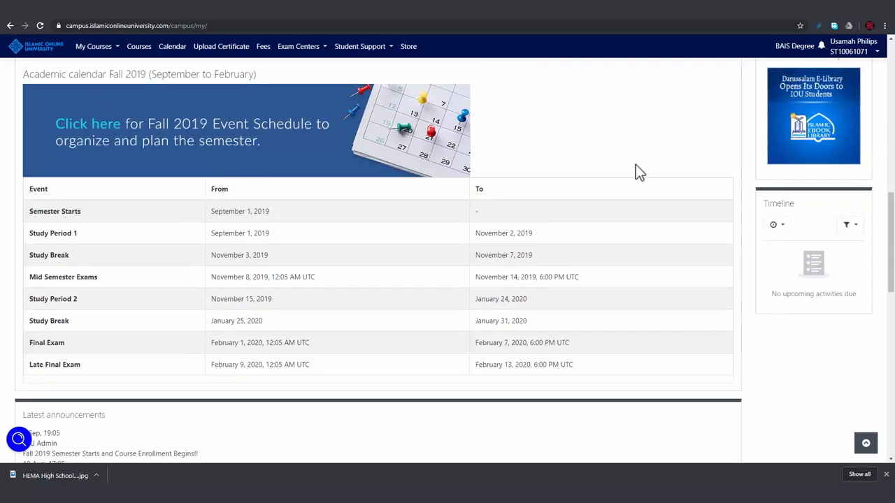
{"action": "mouse_move", "coordinate": [638, 143]}
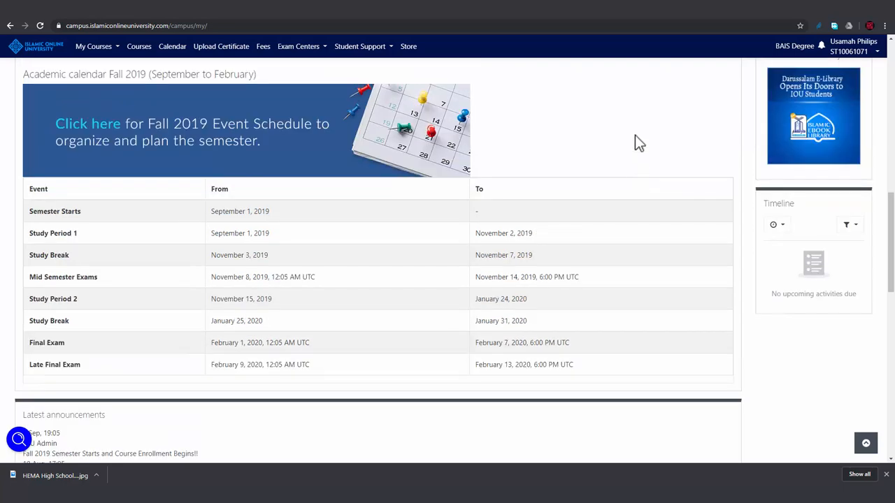
Step: Expand the Live Sessions section of the Aqeedah 101 course
{"action": "scroll", "scroll_direction": "down", "scroll_amount": 3}
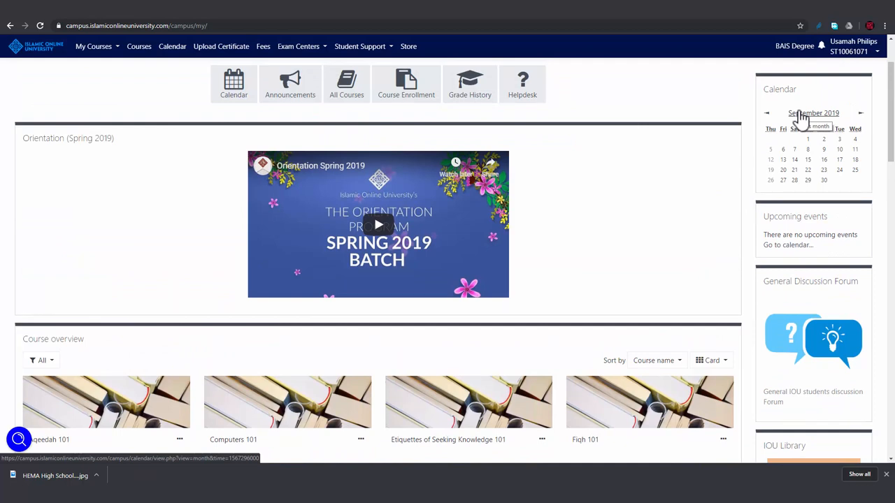
{"action": "mouse_move", "coordinate": [186, 297]}
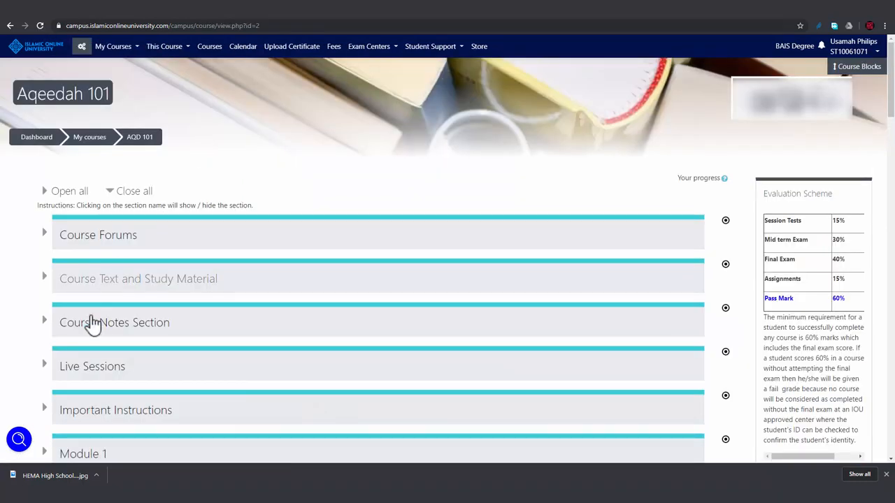
{"action": "left_click", "coordinate": [92, 366]}
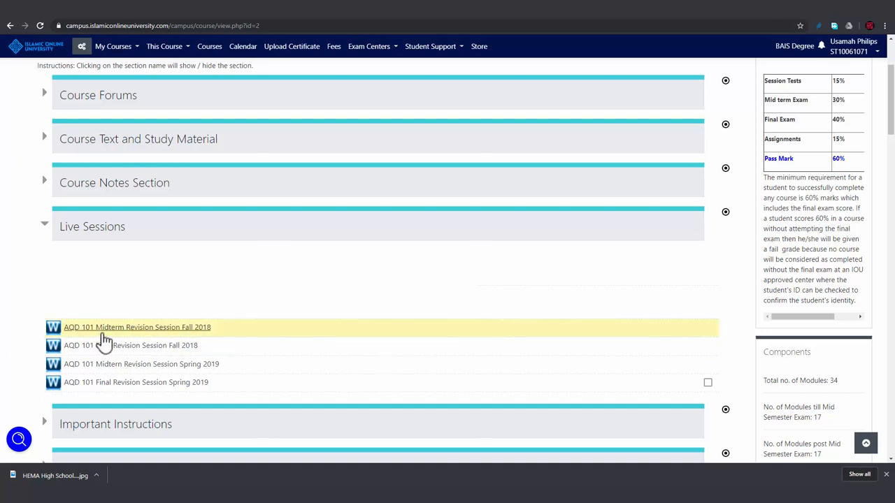
{"action": "mouse_move", "coordinate": [119, 360]}
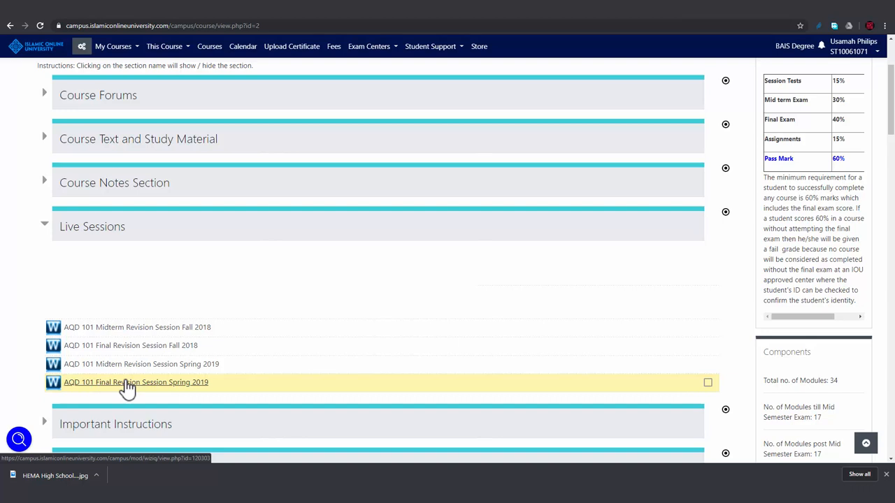
{"action": "mouse_move", "coordinate": [123, 378]}
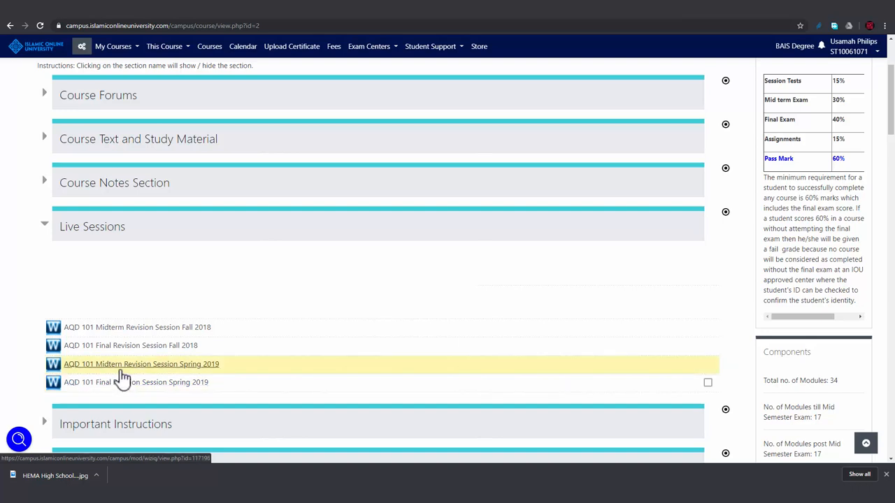
Step: Open the AQD 101 Midterm Revision Session Spring 2019 WizIQ class link
{"action": "left_click", "coordinate": [140, 364]}
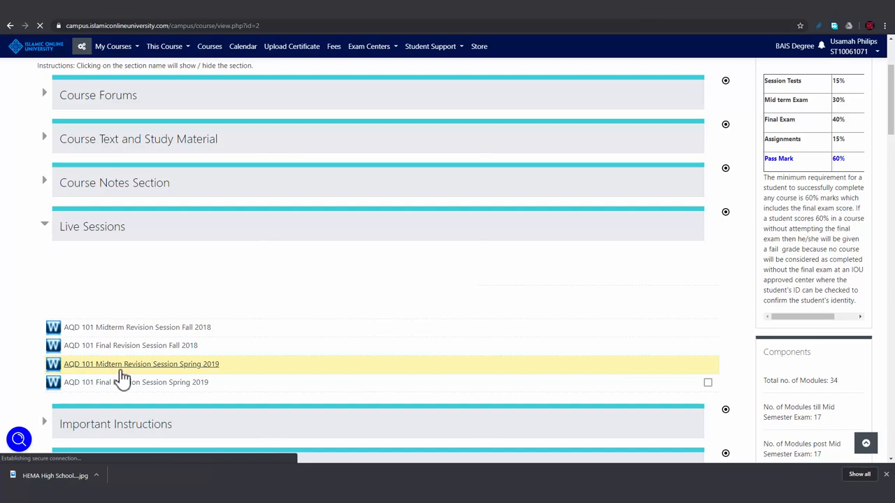
{"action": "left_click", "coordinate": [140, 364]}
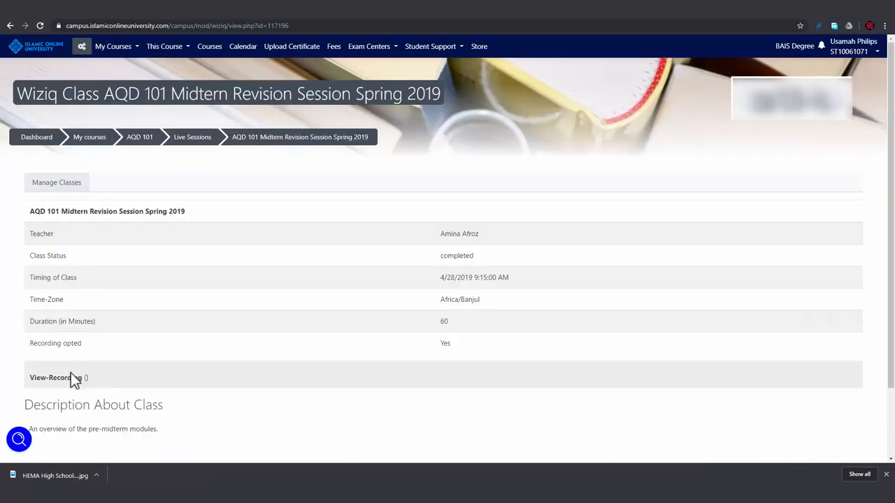
{"action": "mouse_move", "coordinate": [67, 385]}
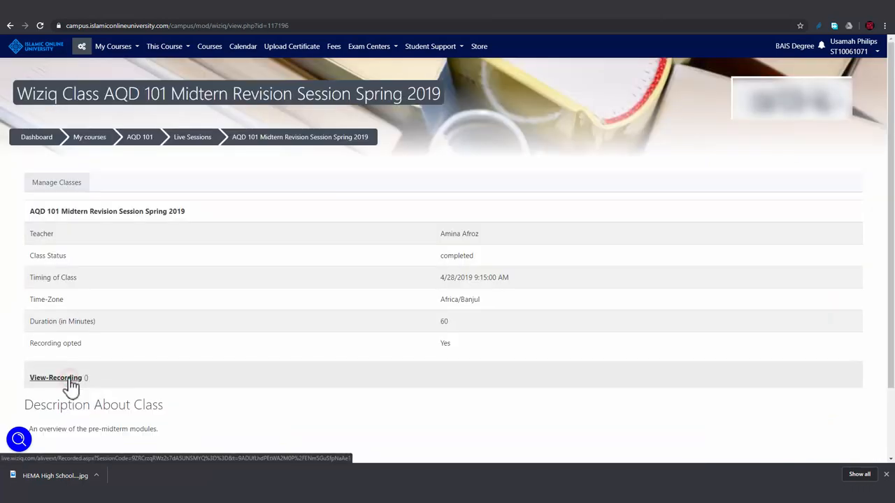
Step: View the class recording, set Flash to Allow for the WizIQ site and reload the page
{"action": "left_click", "coordinate": [54, 377]}
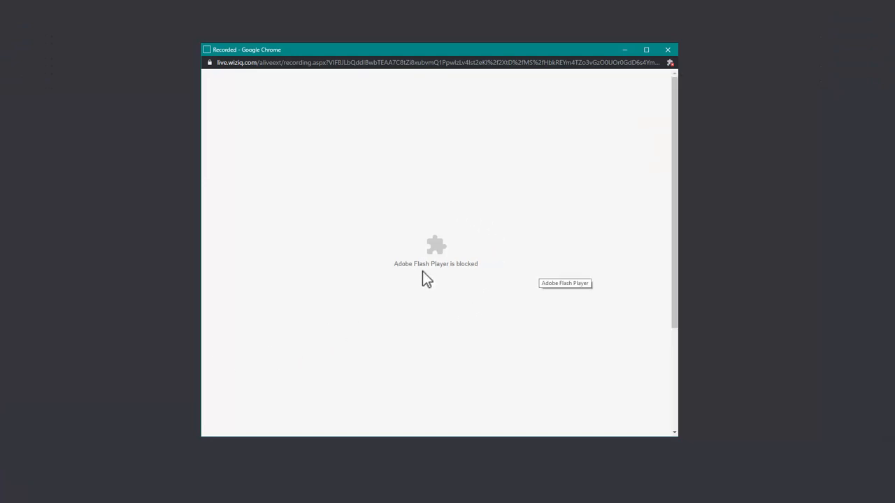
{"action": "left_click", "coordinate": [213, 63]}
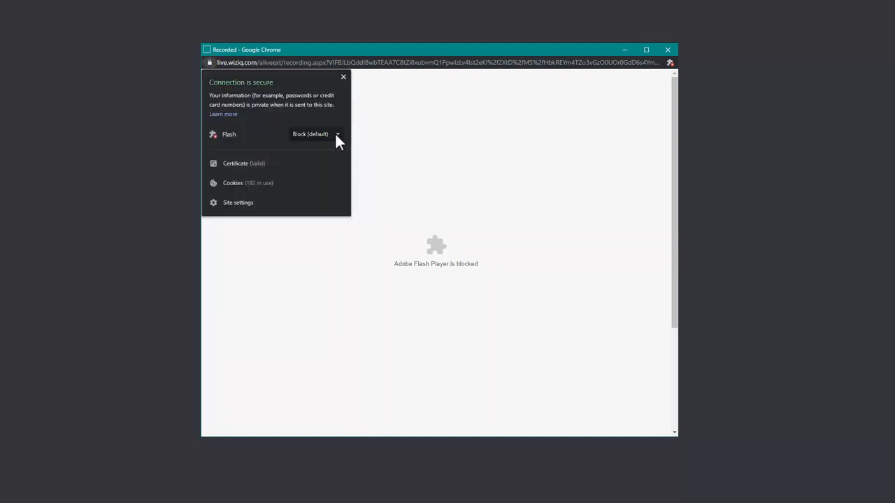
{"action": "left_click", "coordinate": [337, 134]}
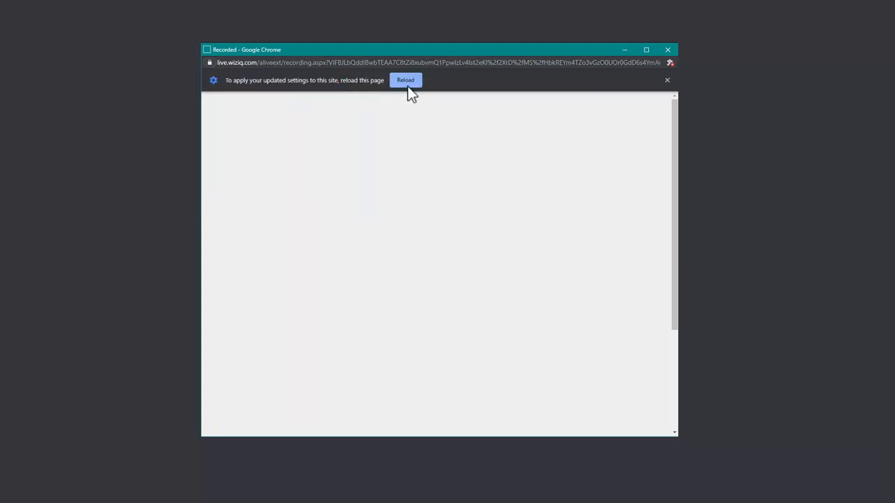
{"action": "left_click", "coordinate": [406, 79]}
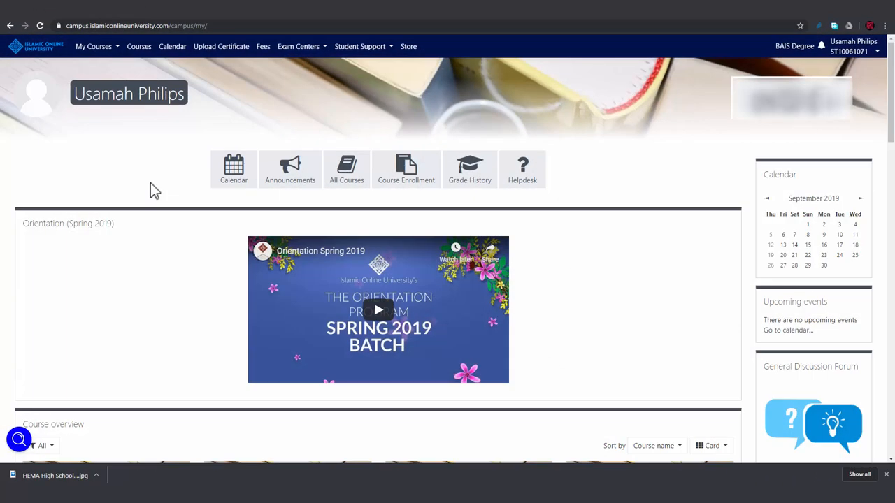
{"action": "mouse_move", "coordinate": [188, 170]}
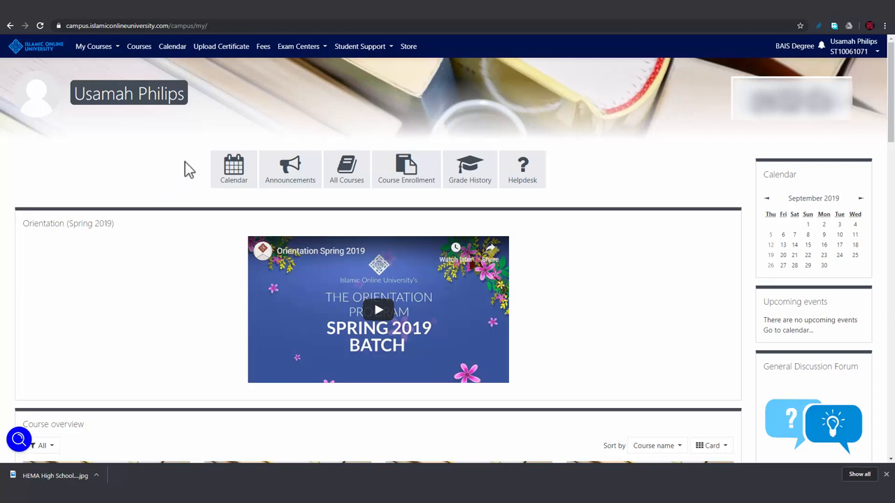
Step: Navigate via the Student Support menu to the WizIQ support page
{"action": "left_click", "coordinate": [361, 47]}
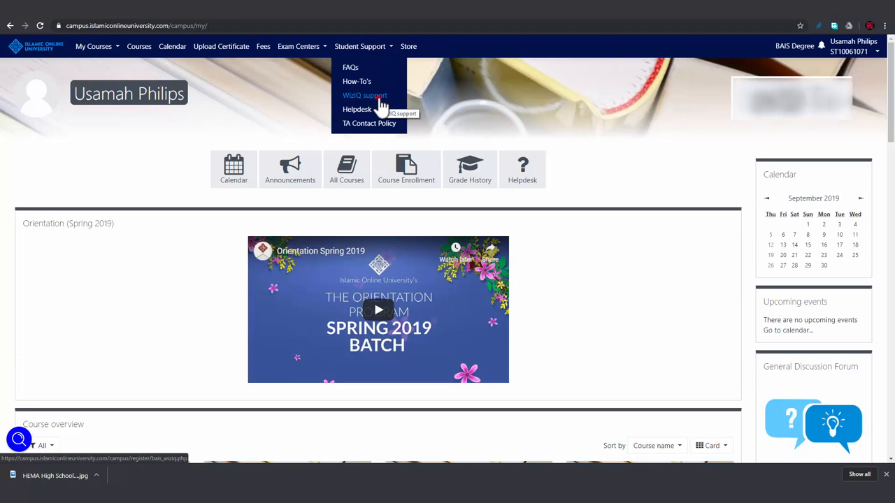
{"action": "left_click", "coordinate": [363, 95]}
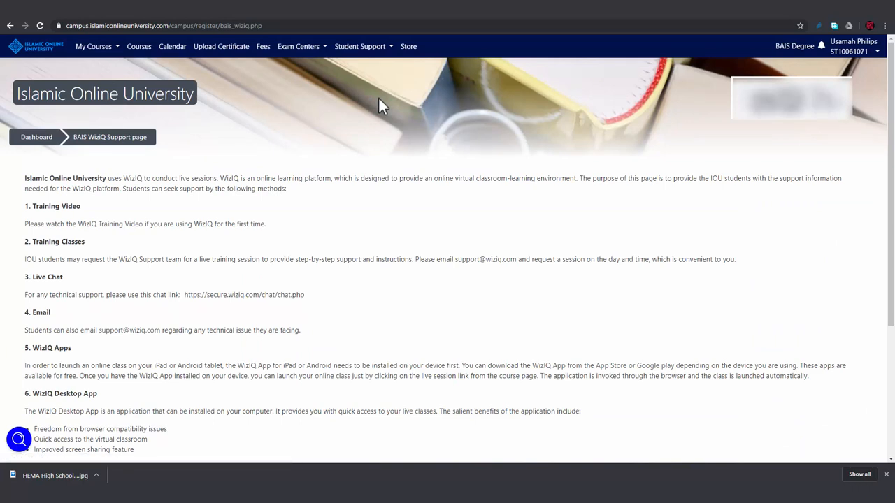
{"action": "mouse_move", "coordinate": [305, 190]}
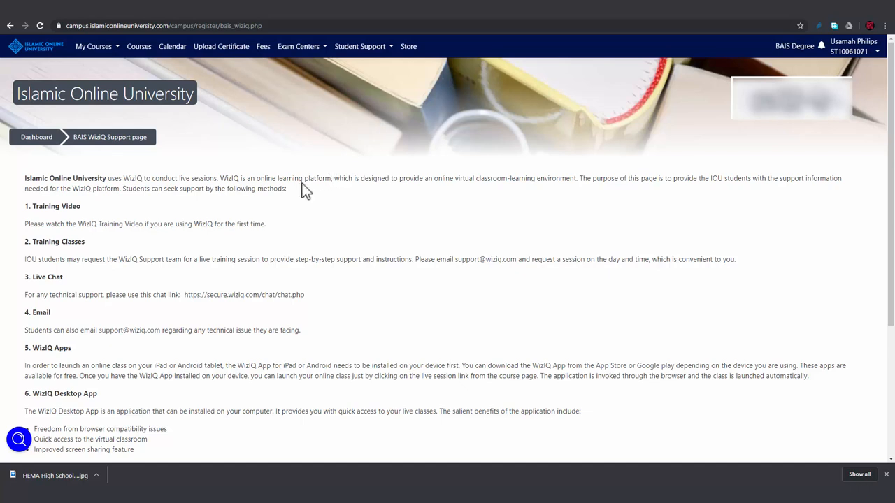
{"action": "mouse_move", "coordinate": [129, 229]}
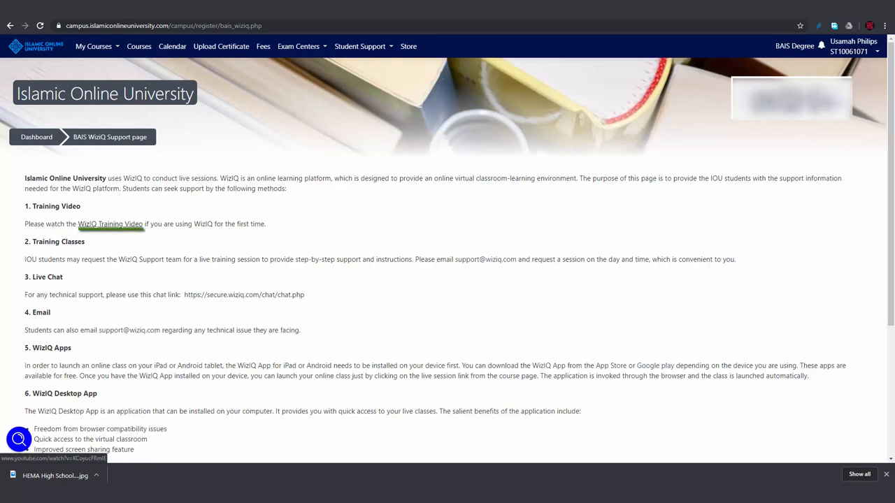
{"action": "mouse_move", "coordinate": [129, 230]}
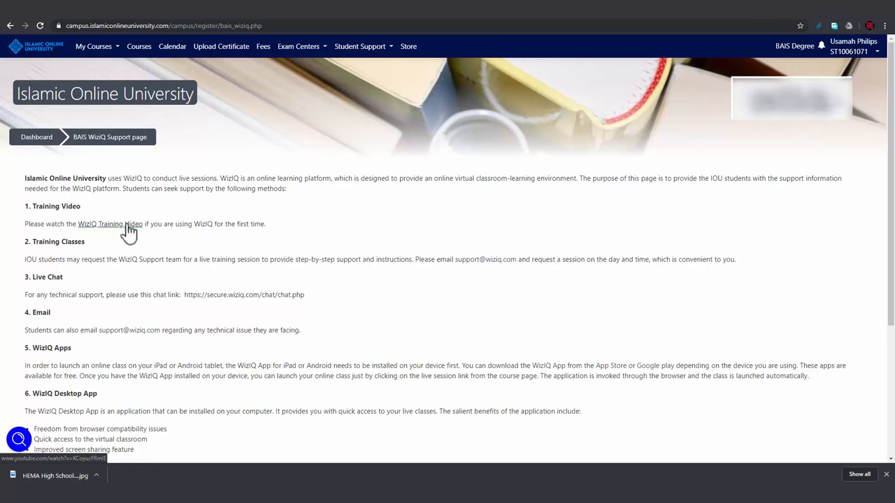
{"action": "mouse_move", "coordinate": [157, 258]}
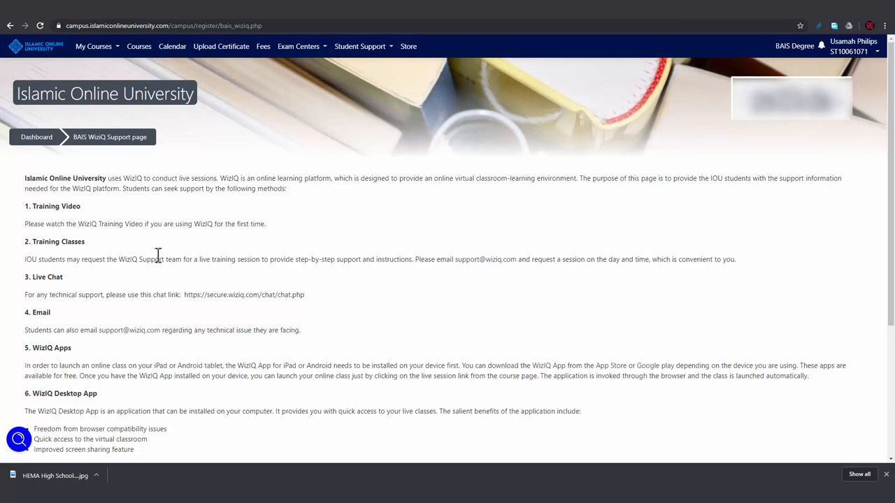
{"action": "mouse_move", "coordinate": [171, 294]}
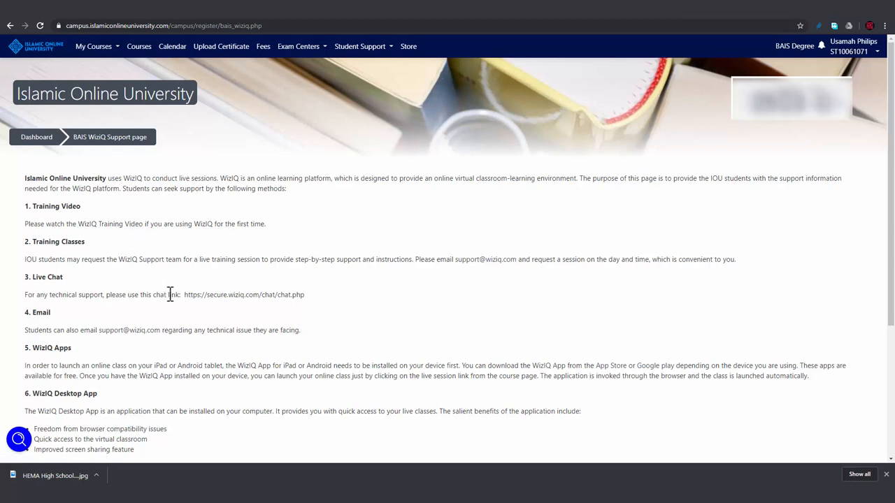
{"action": "mouse_move", "coordinate": [318, 285]}
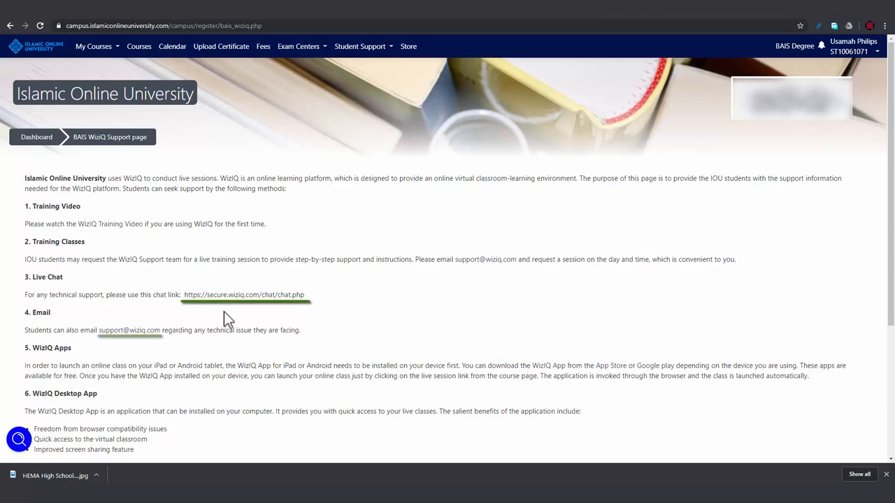
{"action": "mouse_move", "coordinate": [137, 352]}
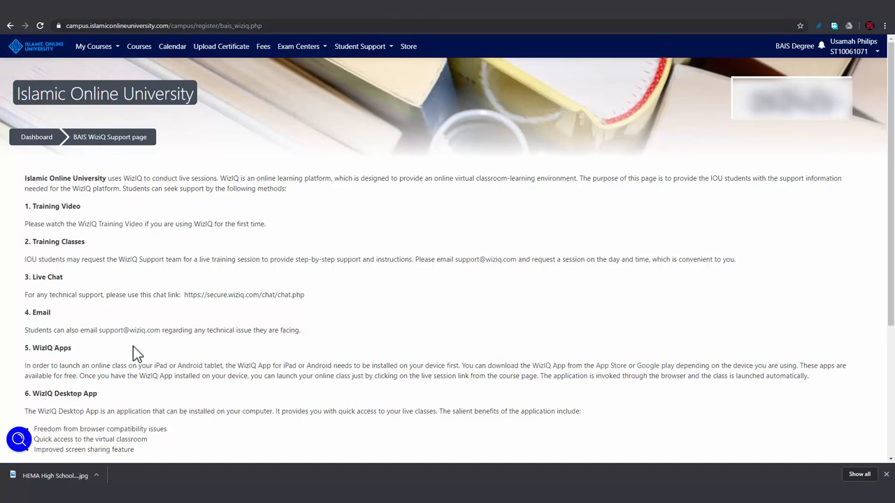
{"action": "mouse_move", "coordinate": [148, 353]}
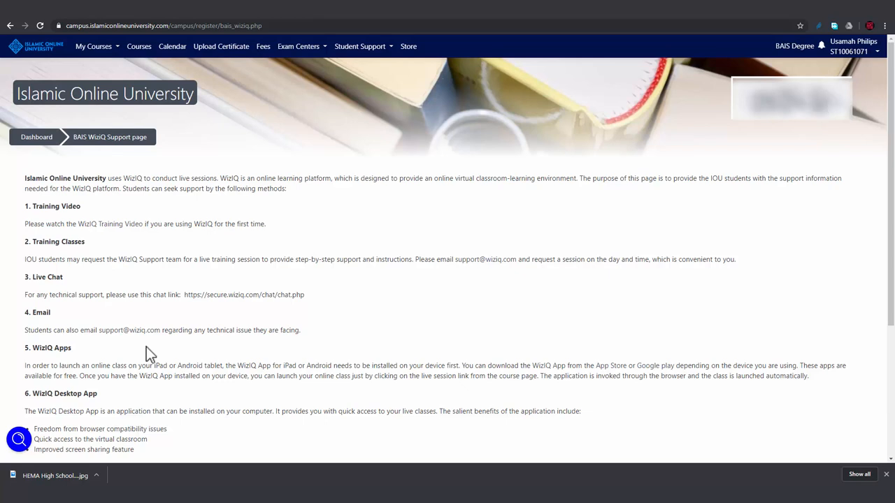
{"action": "mouse_move", "coordinate": [357, 47]}
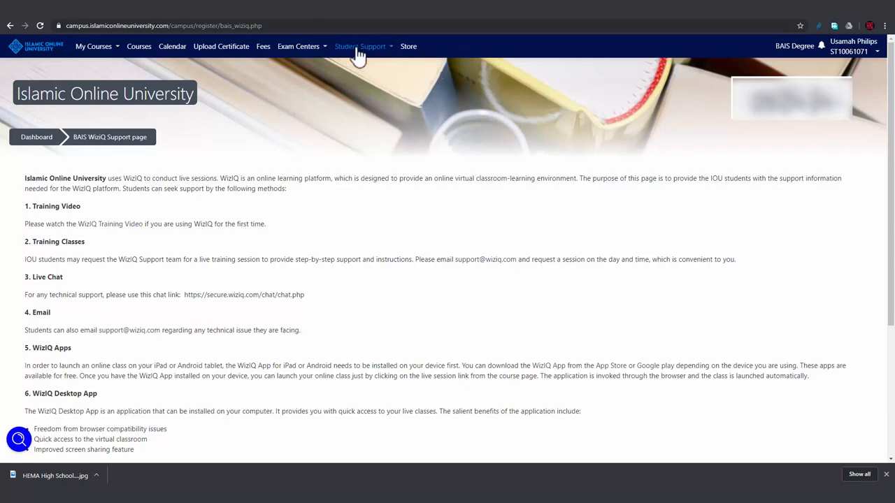
Step: Go to the Helpdesk contact form and choose WizIQ issues/Live Session Issues as the issue type
{"action": "left_click", "coordinate": [361, 46]}
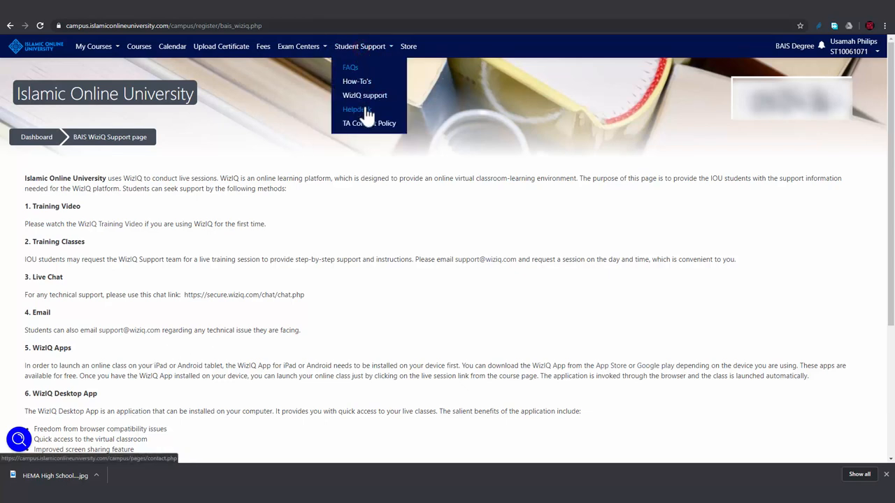
{"action": "left_click", "coordinate": [355, 109]}
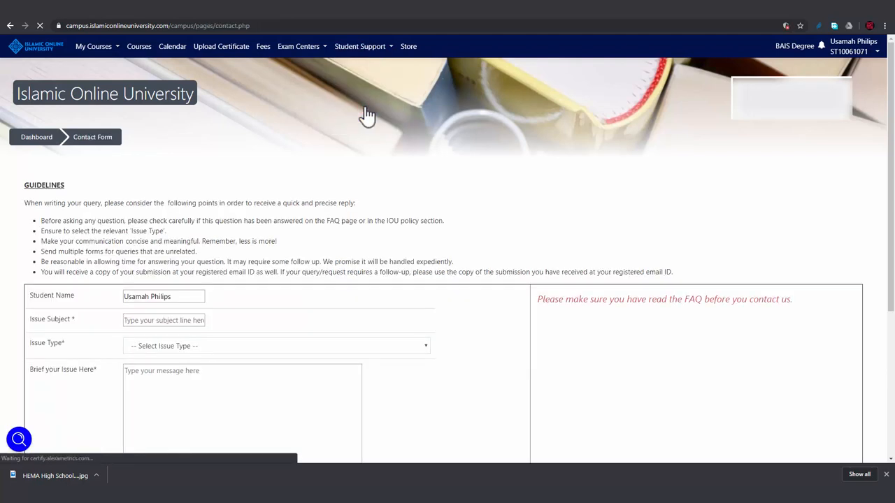
{"action": "left_click", "coordinate": [277, 347]}
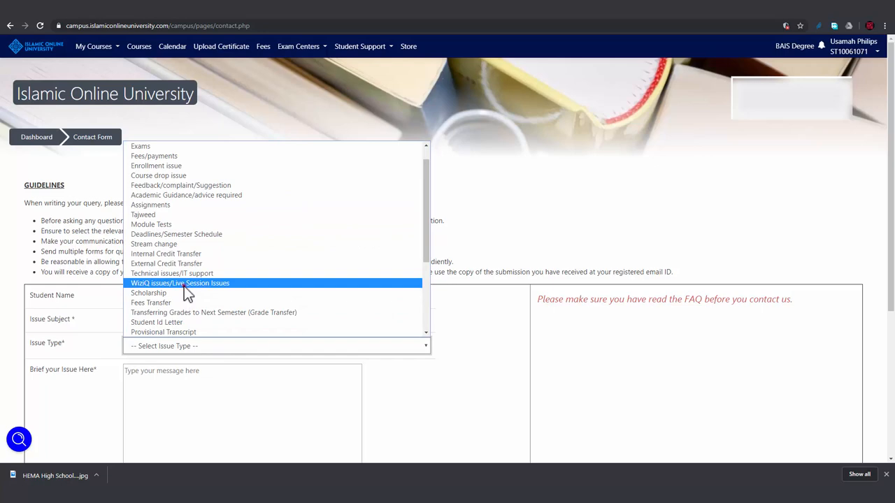
{"action": "left_click", "coordinate": [179, 282]}
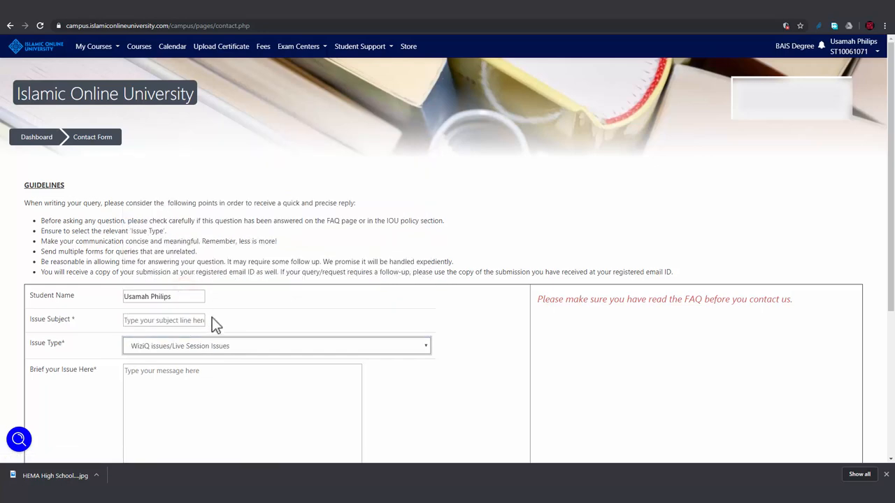